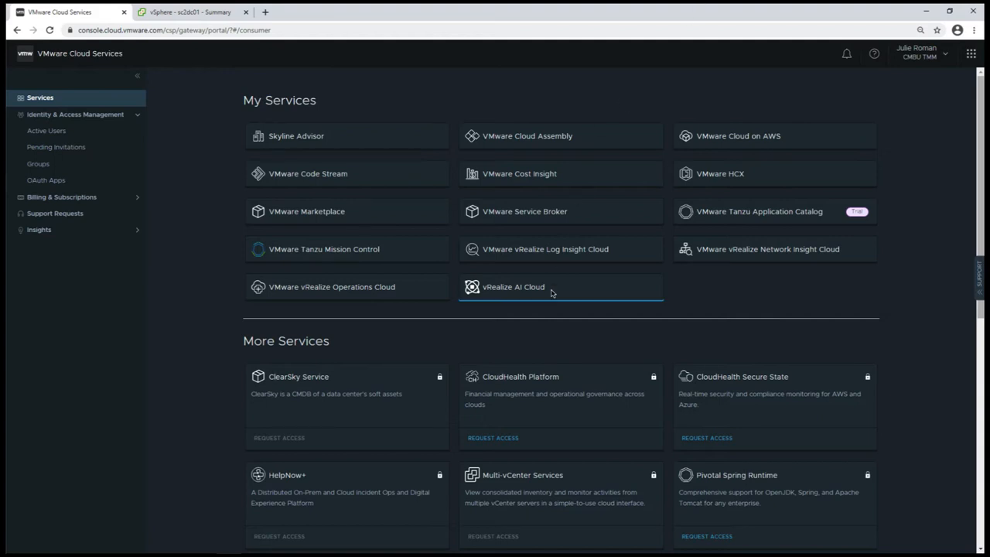
- Start cloud proxy deployment from Set Up Your Environment and copy the Cloud Proxy OVA download link
click(514, 286)
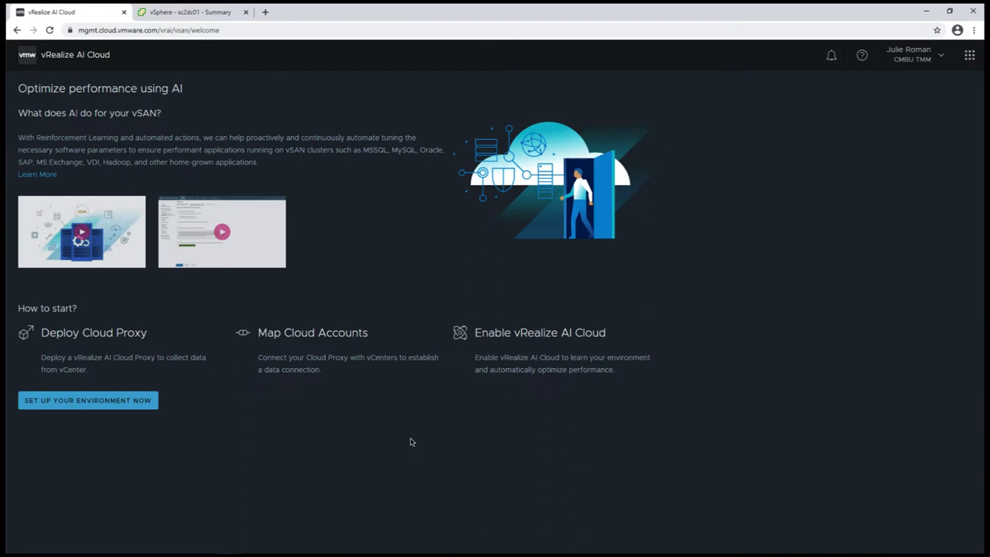
click(87, 399)
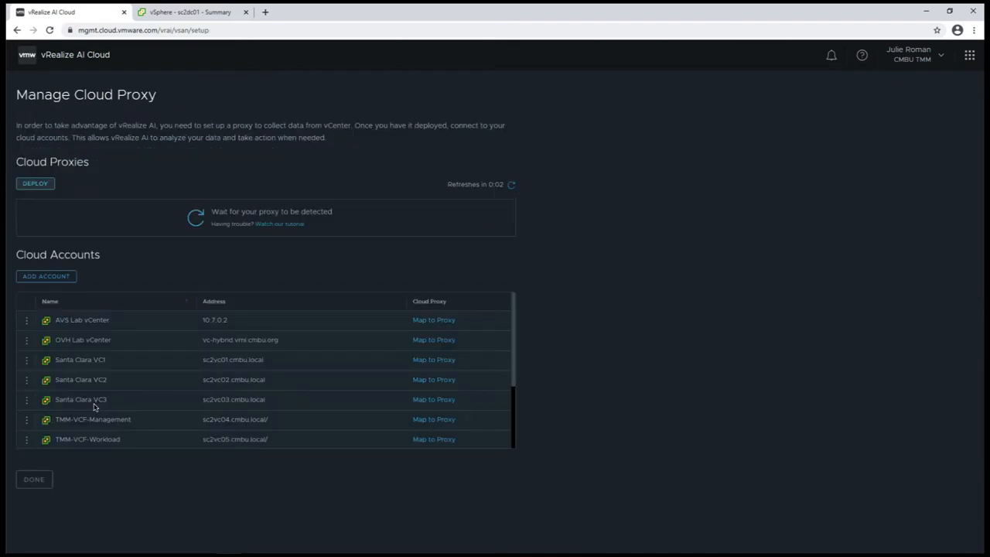
mouse_move(43, 190)
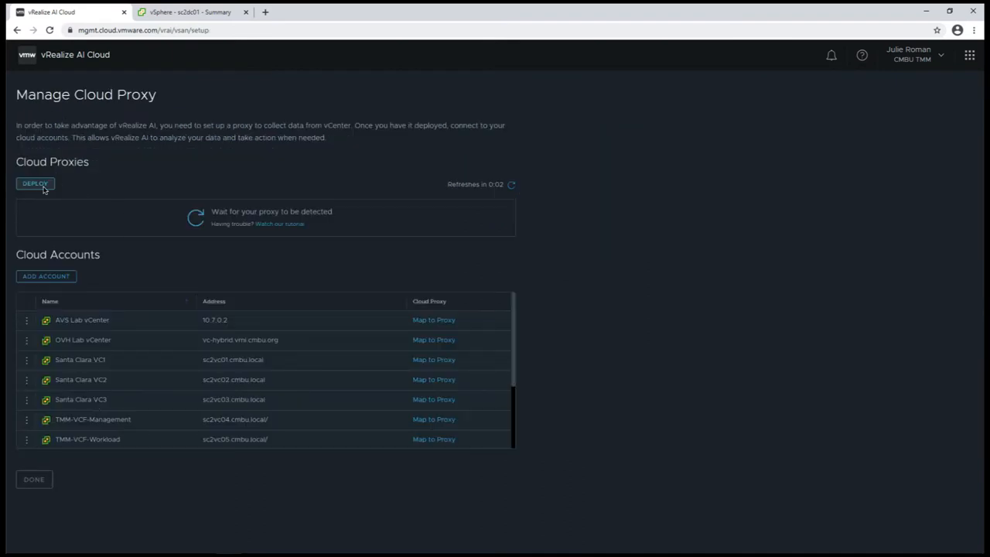
click(34, 183)
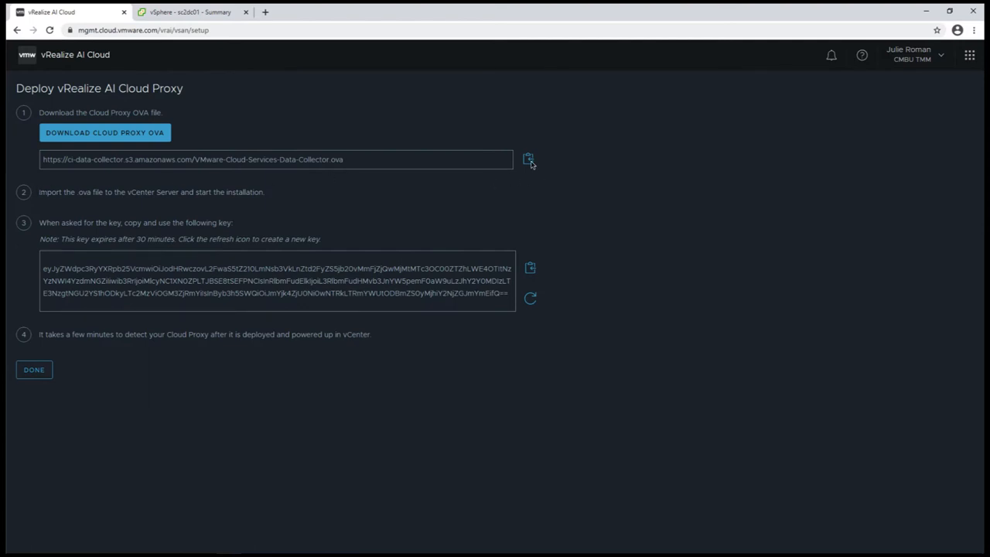
click(529, 159)
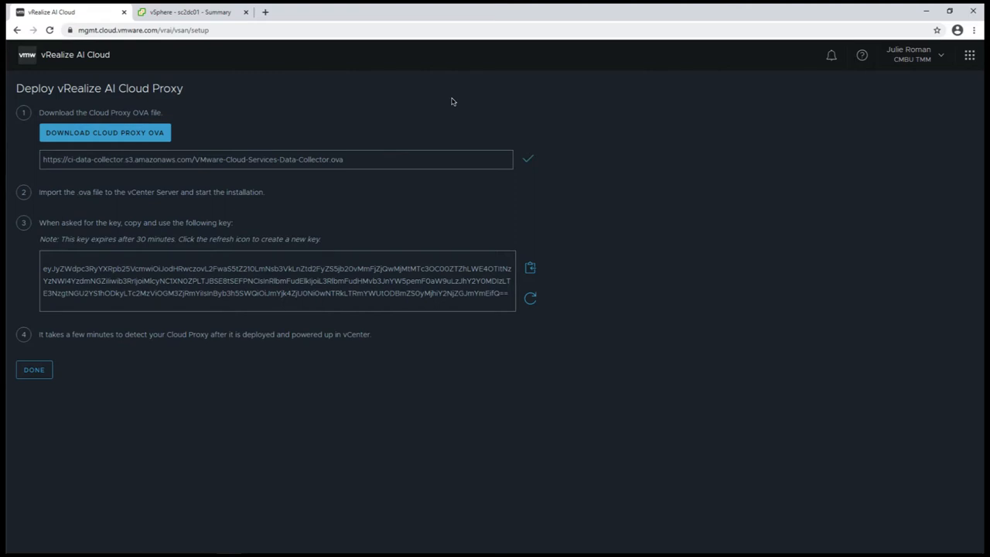
mouse_move(410, 102)
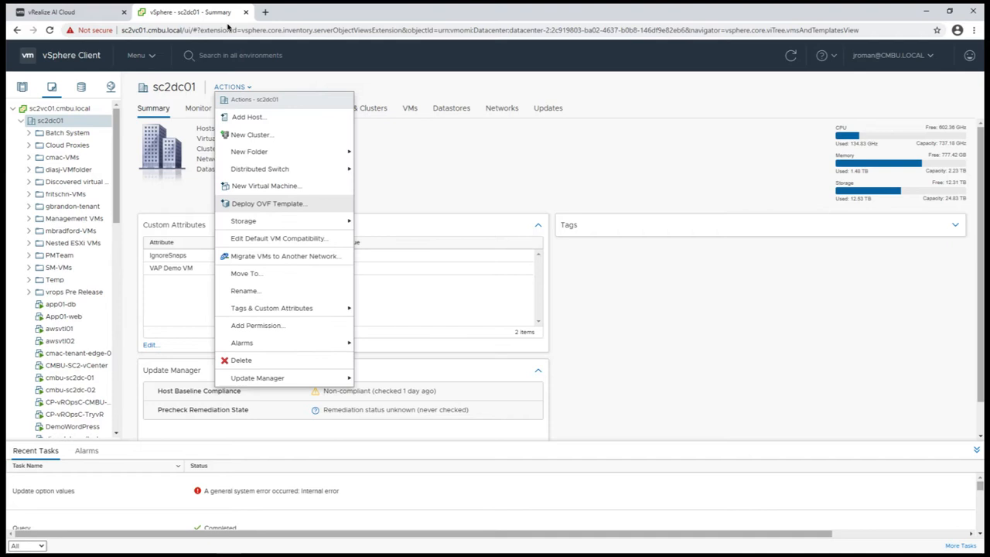
- Deploy an OVF from the pasted OVA link into sc2dc01, naming it sc2-vrai-proxy on compute resource sc2c01
click(269, 204)
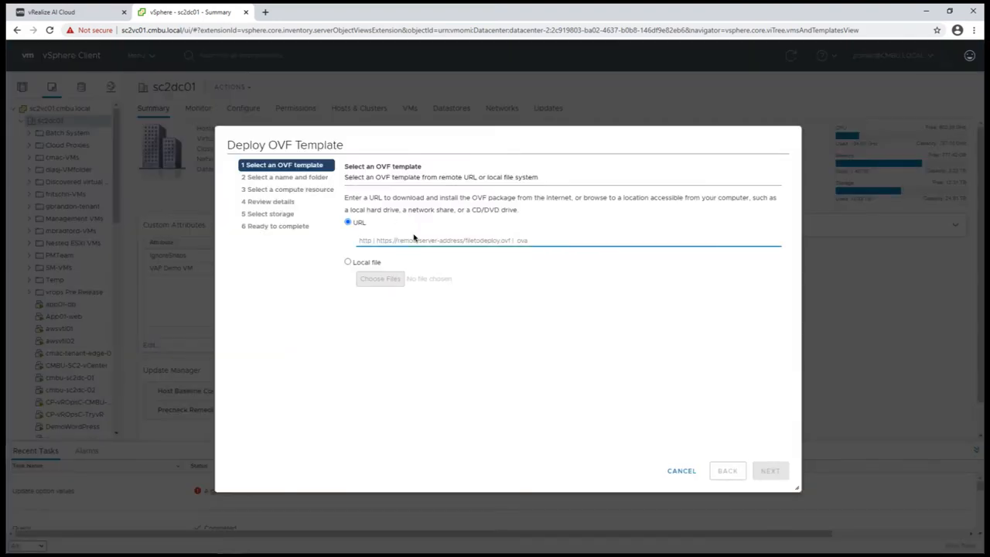
click(770, 470)
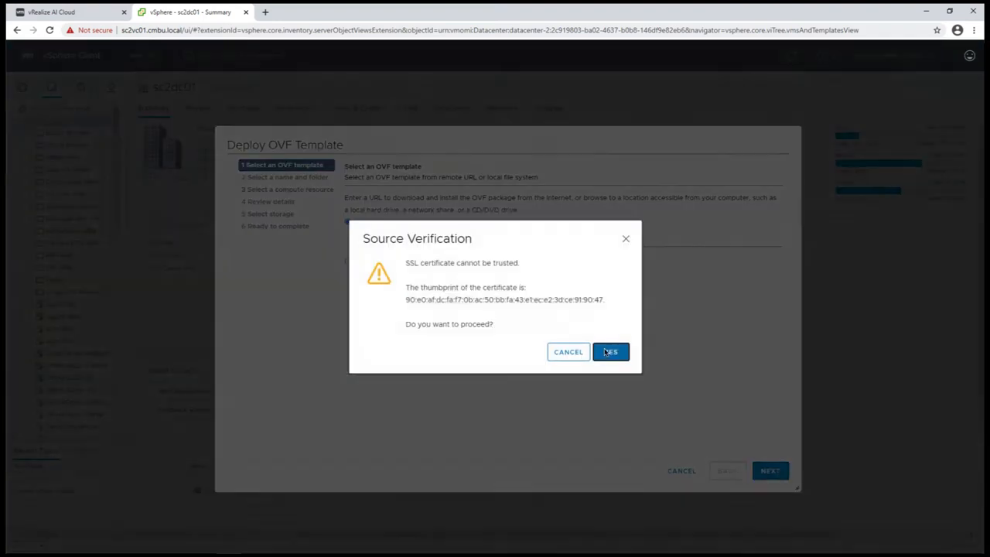
click(610, 352)
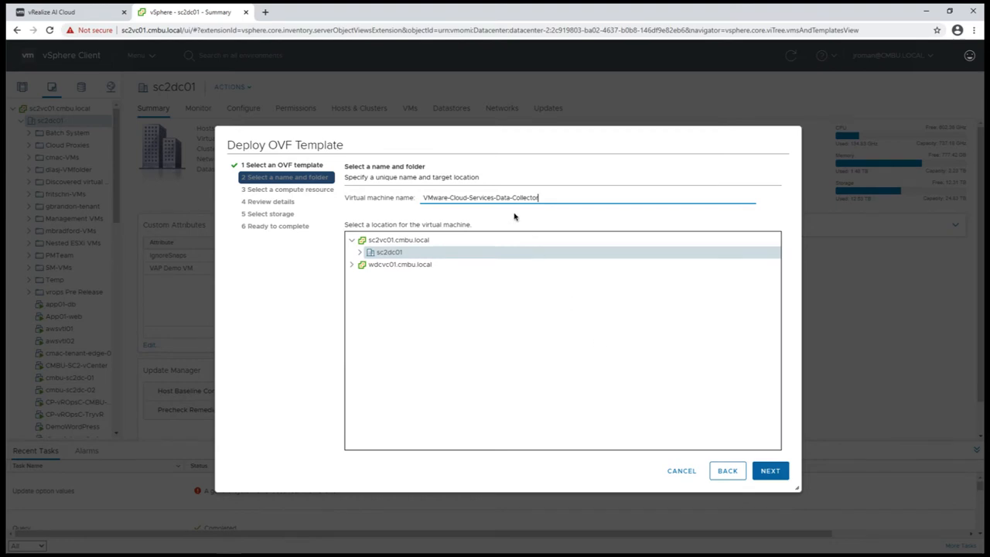
triple_click(479, 198)
text(sc2-vrai-proxy)
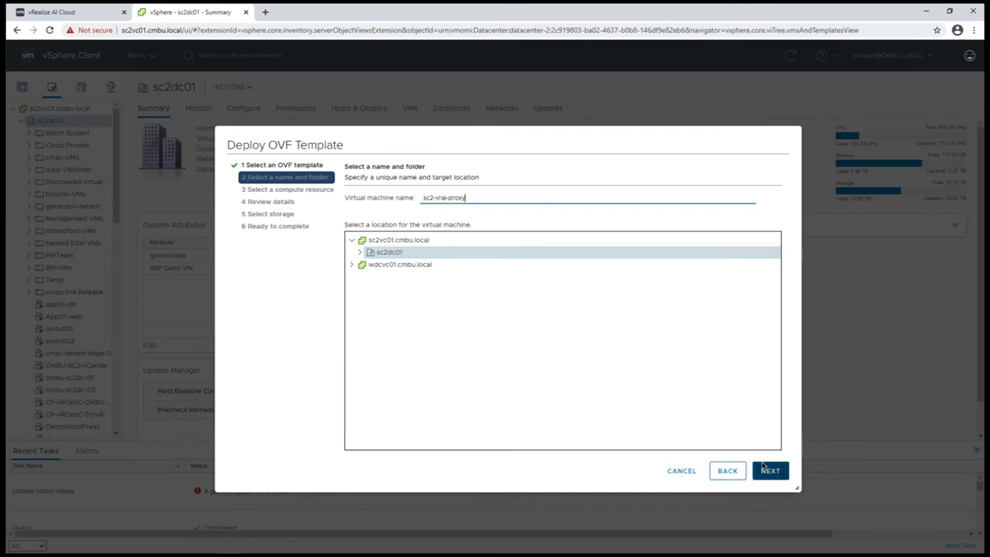
click(770, 470)
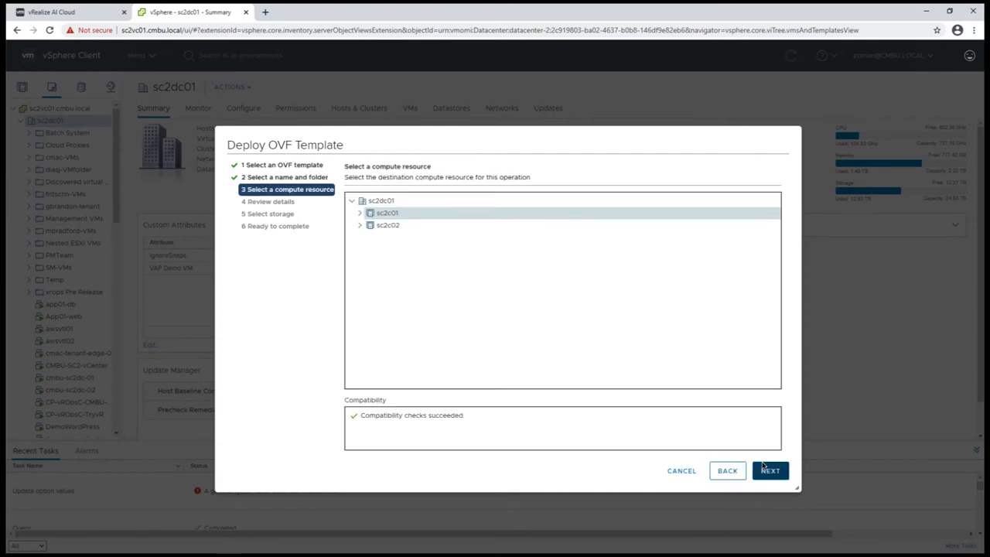
click(770, 470)
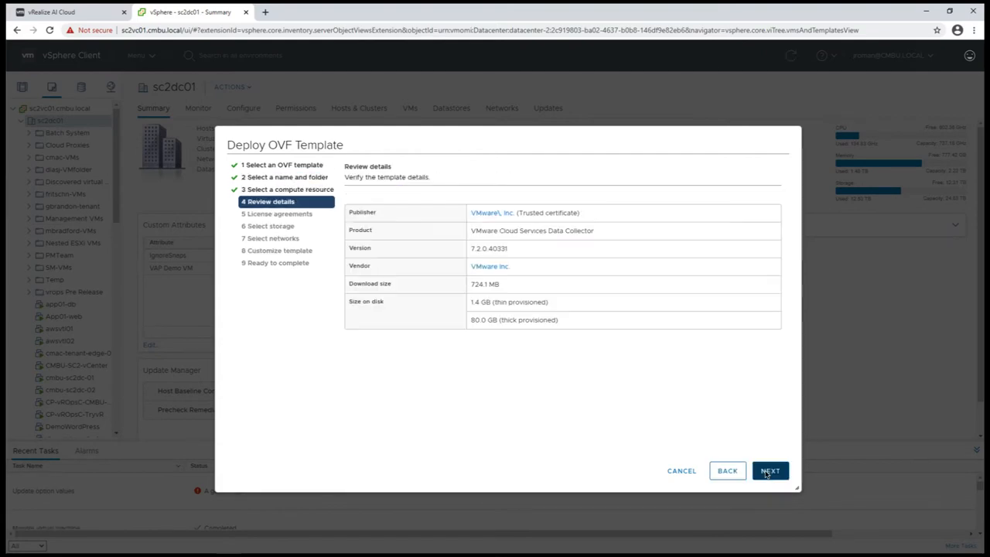
- Accept the license agreements and storage, and choose VM-Traffic as the destination network
click(770, 470)
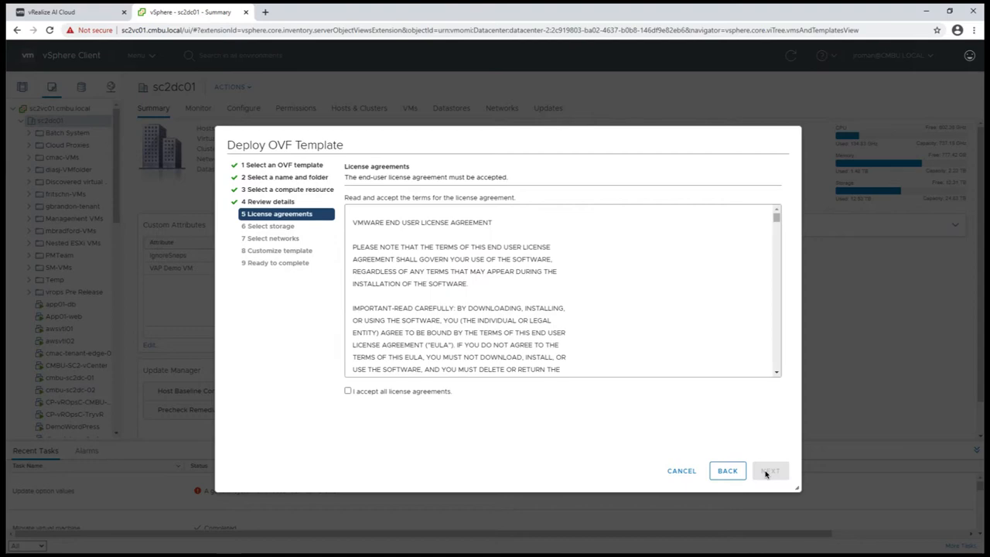
click(347, 390)
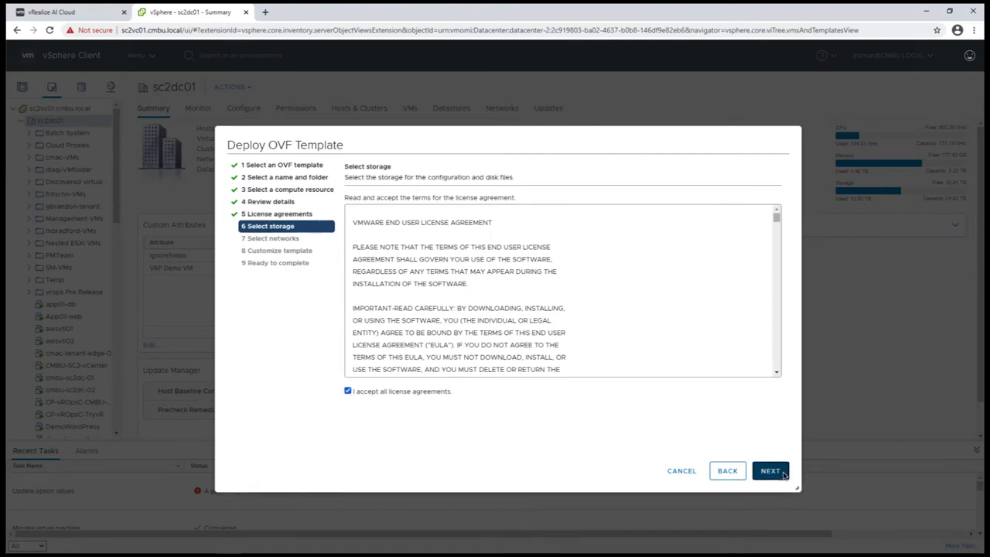
click(770, 470)
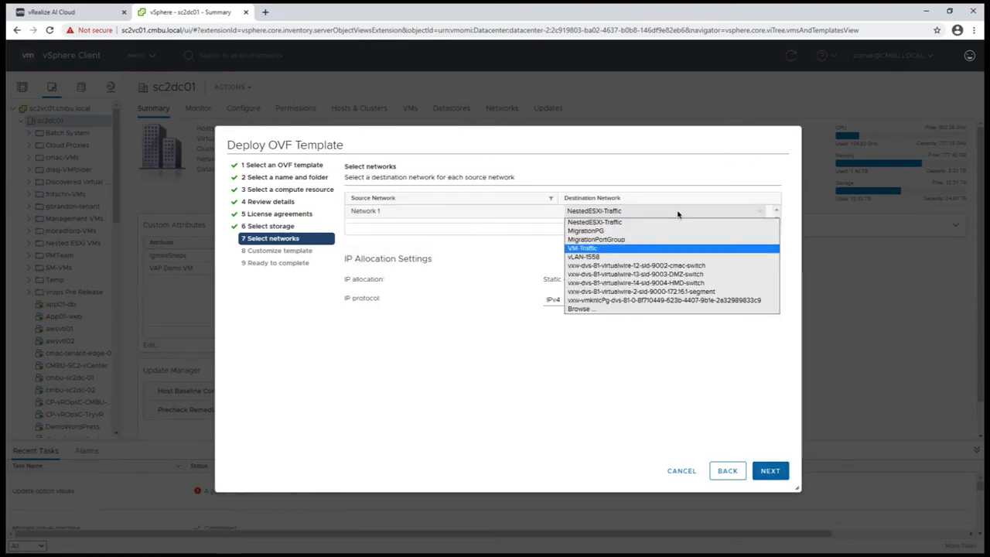
click(582, 248)
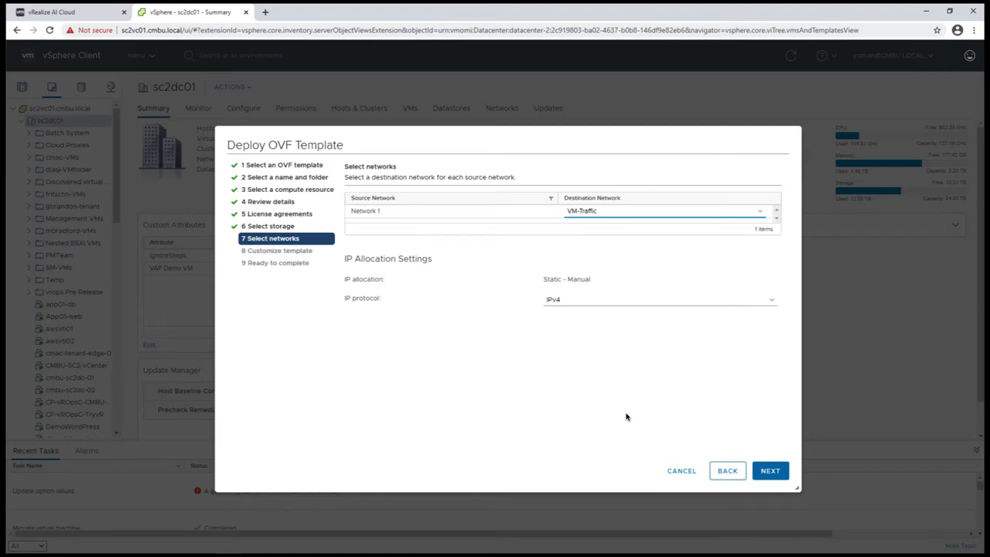
click(768, 470)
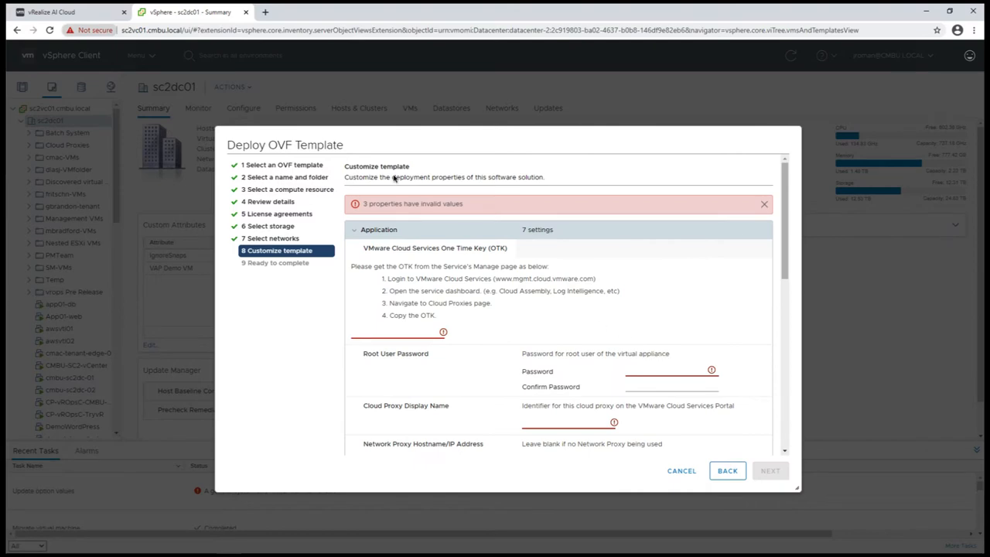
- Fill the template with the one-time key, gateway 10.173.22.253 and domain cmbu.local
click(65, 12)
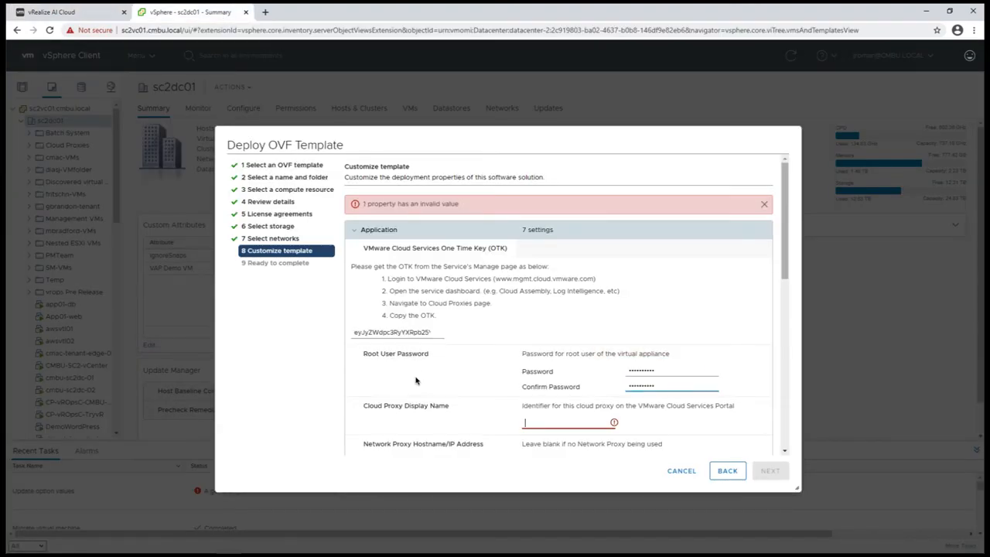
scroll(down, 3)
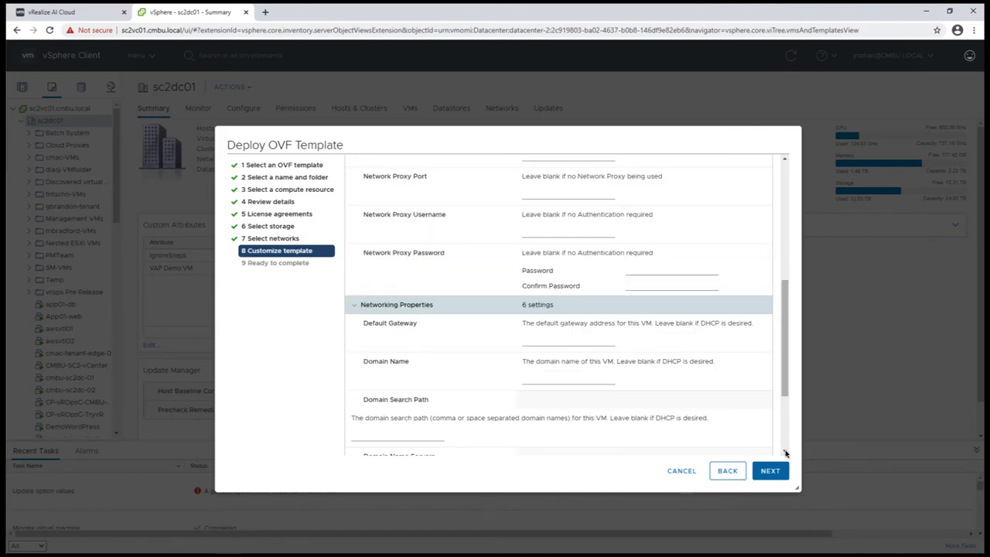
text(10.173.22.253)
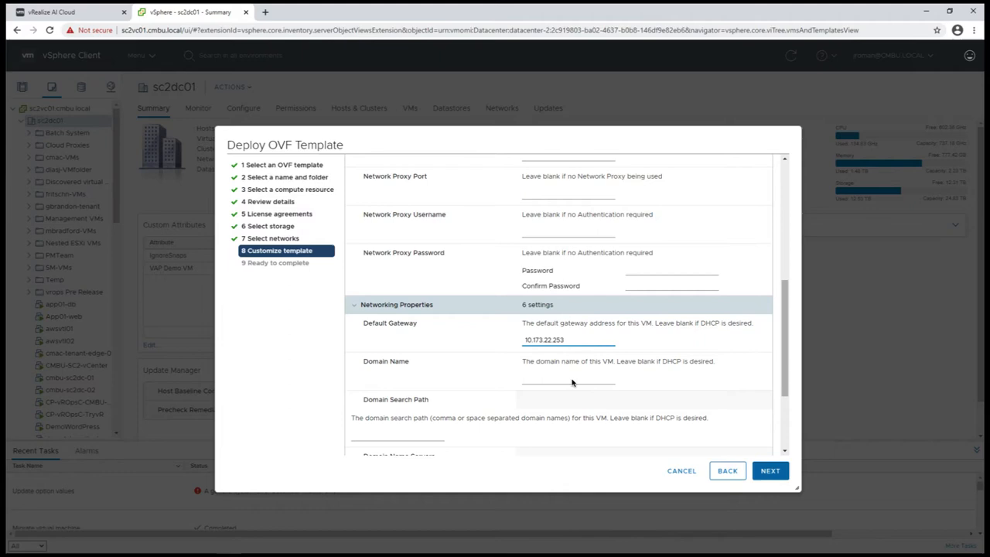
text(cmbu.local)
text(255.255.255.0)
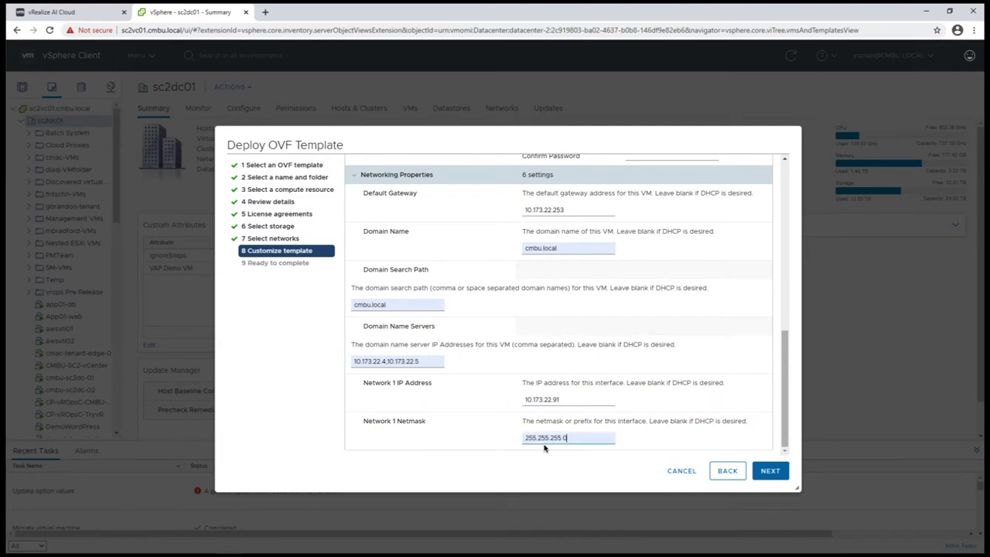
mouse_move(770, 470)
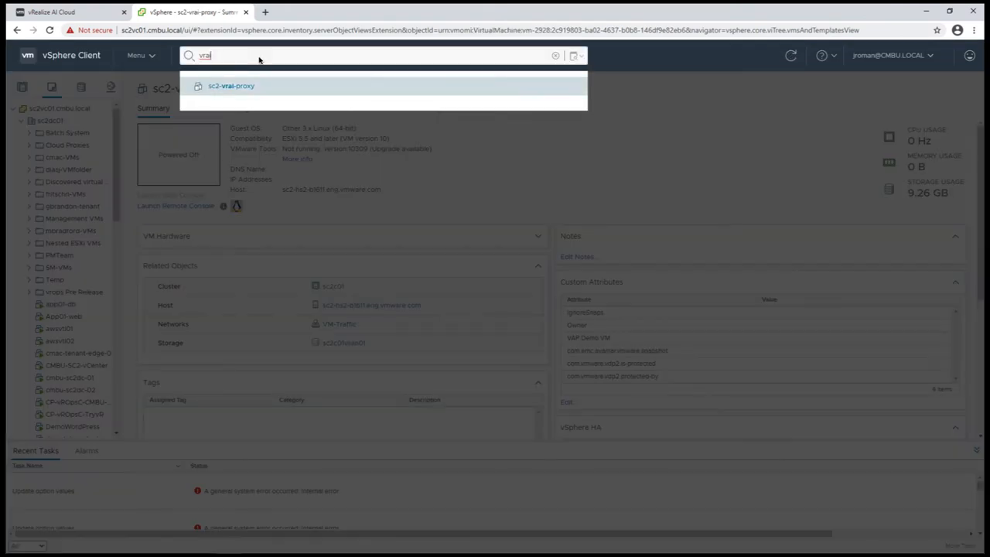
- Power on the sc2-vrai-proxy VM and return to vRealize AI Cloud
click(231, 87)
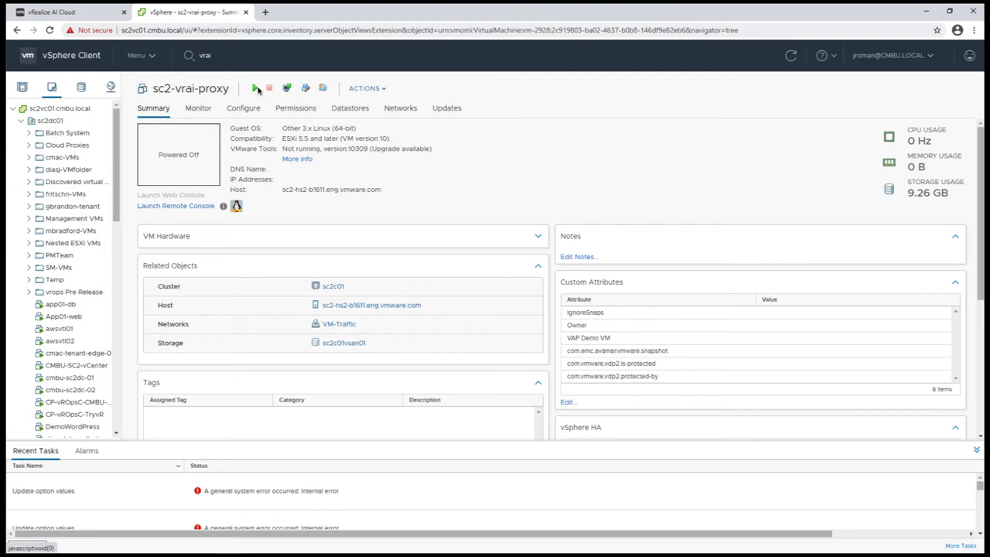
mouse_move(257, 89)
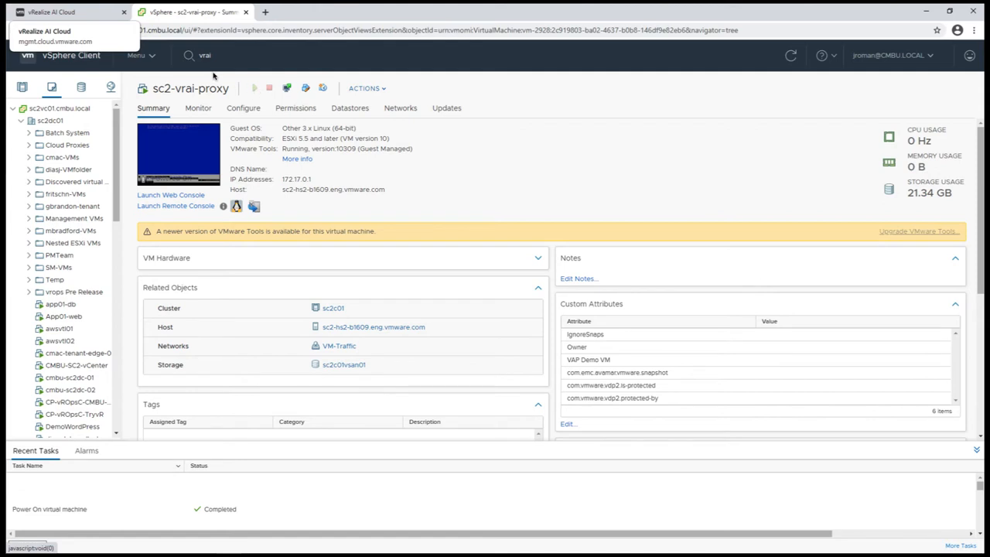
click(49, 13)
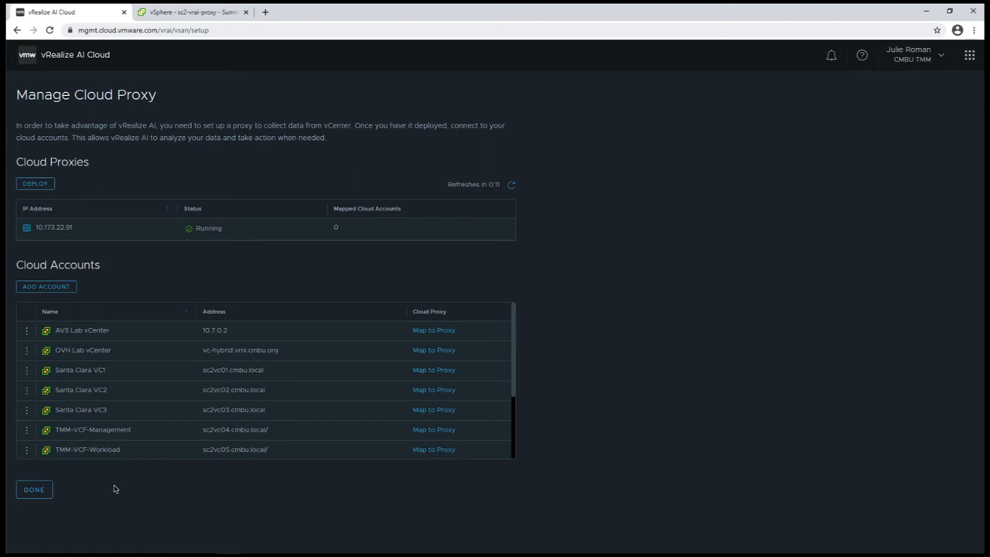
mouse_move(141, 377)
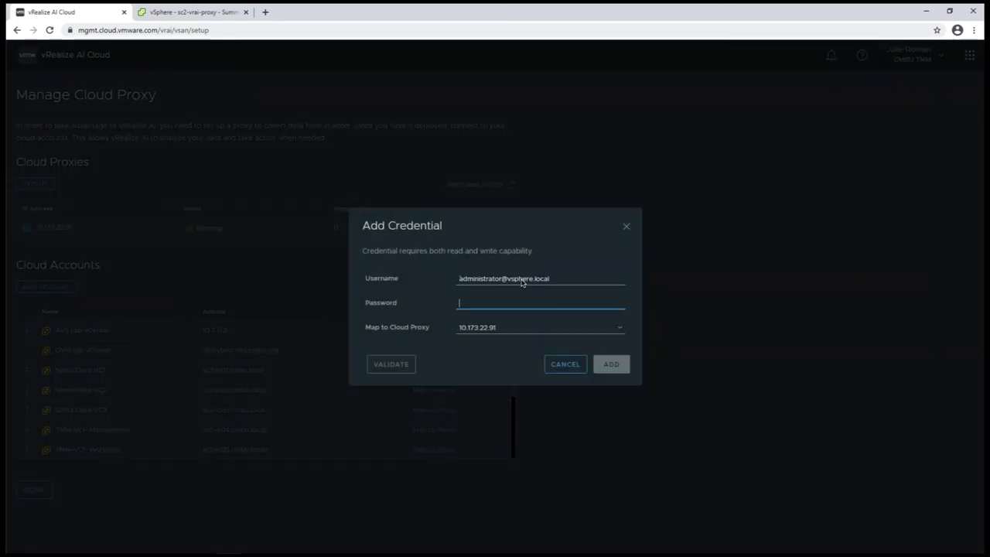
- Validate and add vCenter credentials for two accounts, including Santa Clara VC2, through proxy 10.173.22.91
click(389, 363)
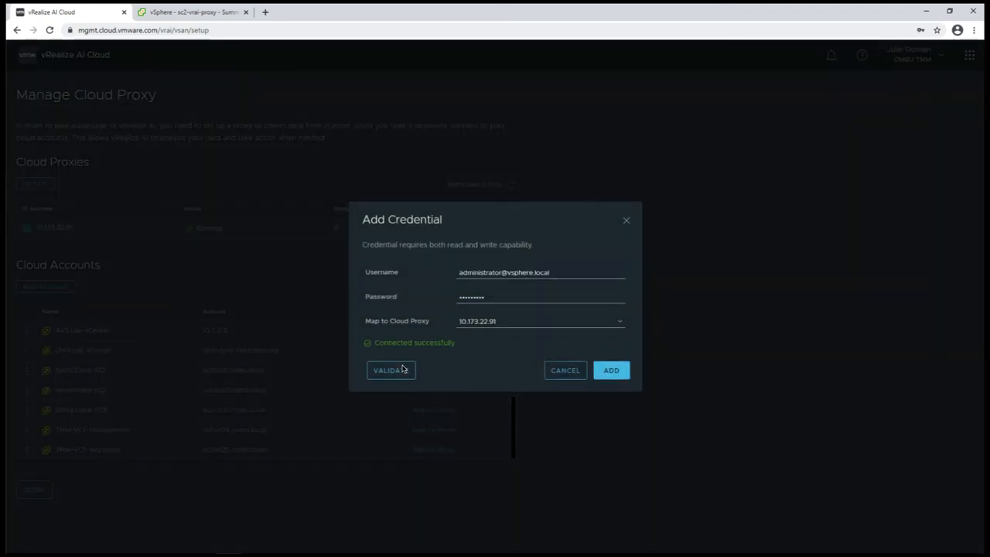
click(611, 370)
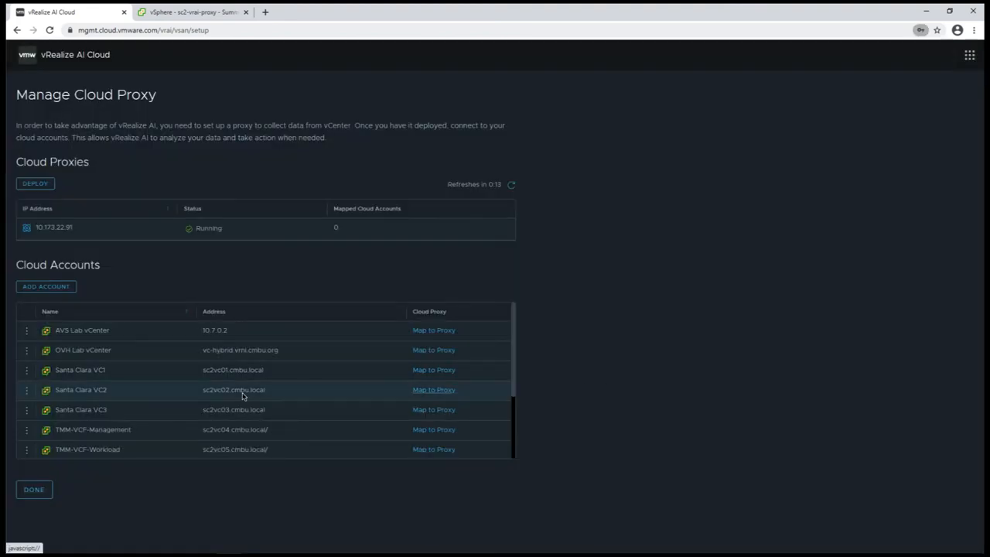
click(433, 389)
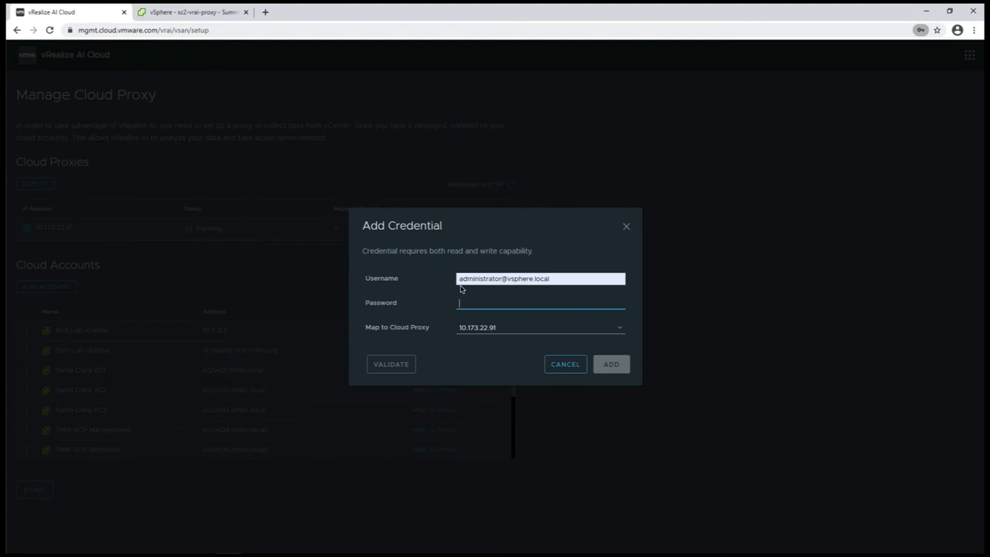
click(389, 364)
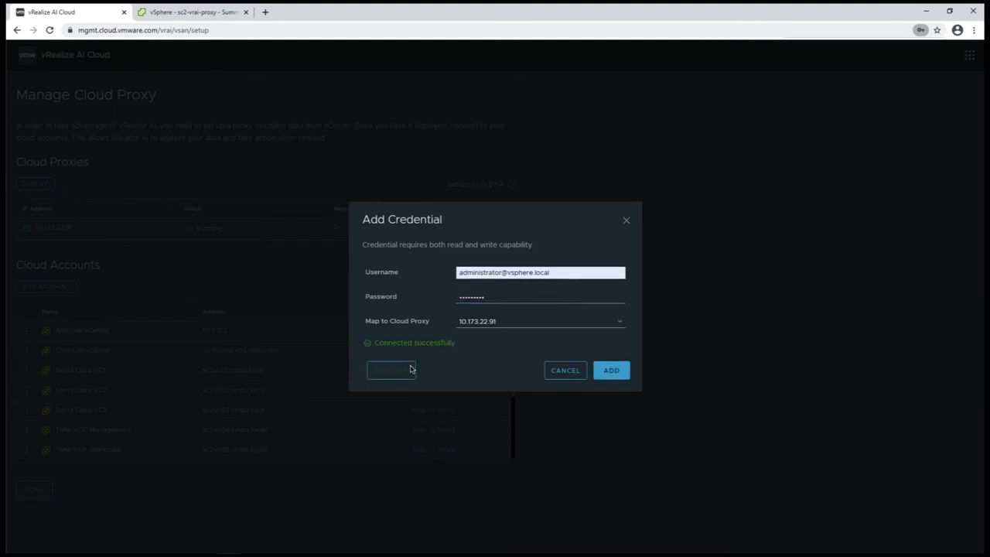
click(610, 369)
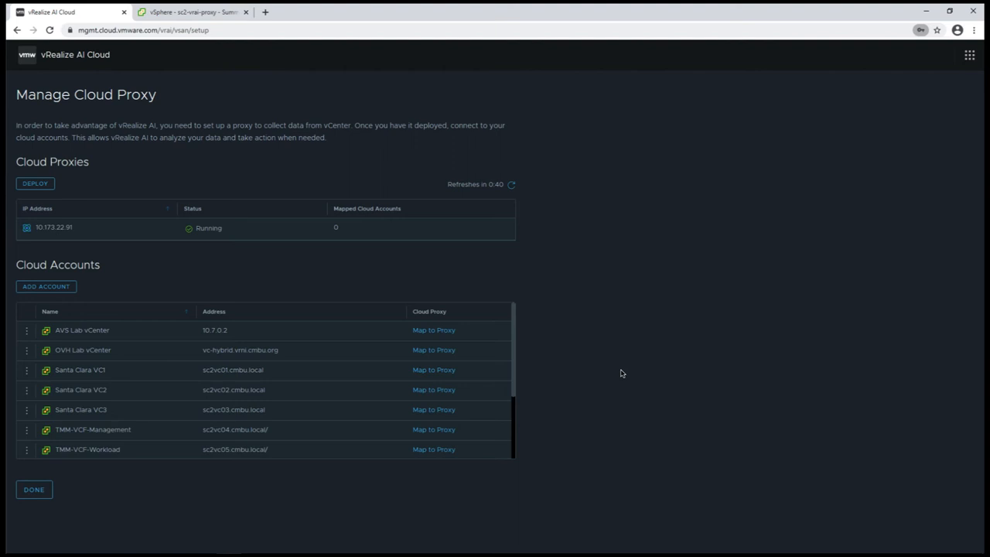
- Start adding a new cloud account, then cancel the form
click(46, 286)
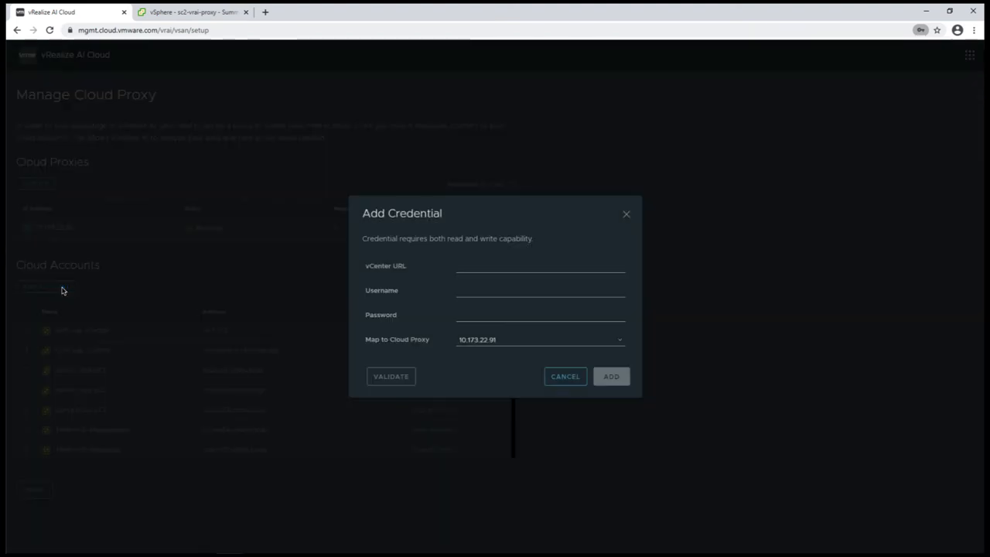
click(540, 266)
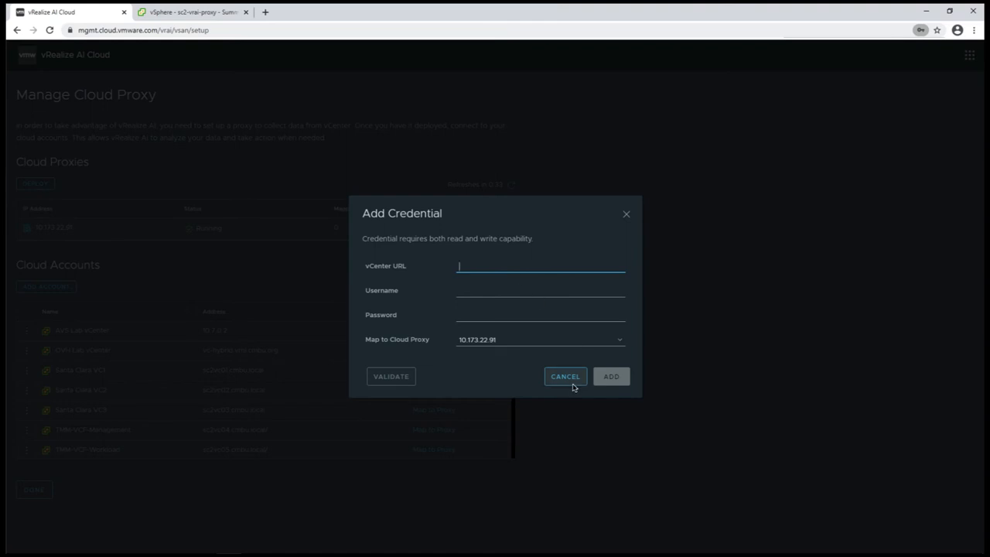
click(564, 376)
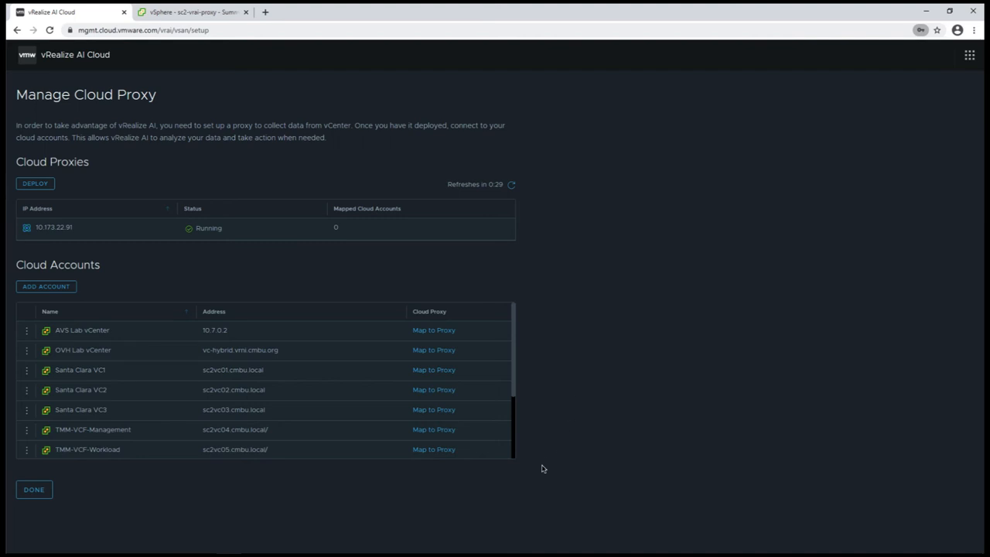
mouse_move(541, 473)
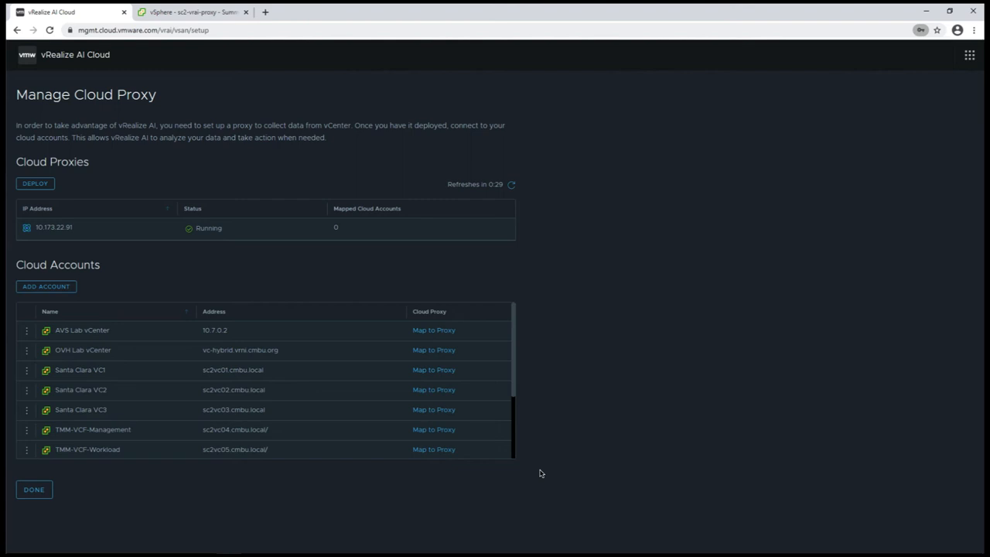
mouse_move(259, 525)
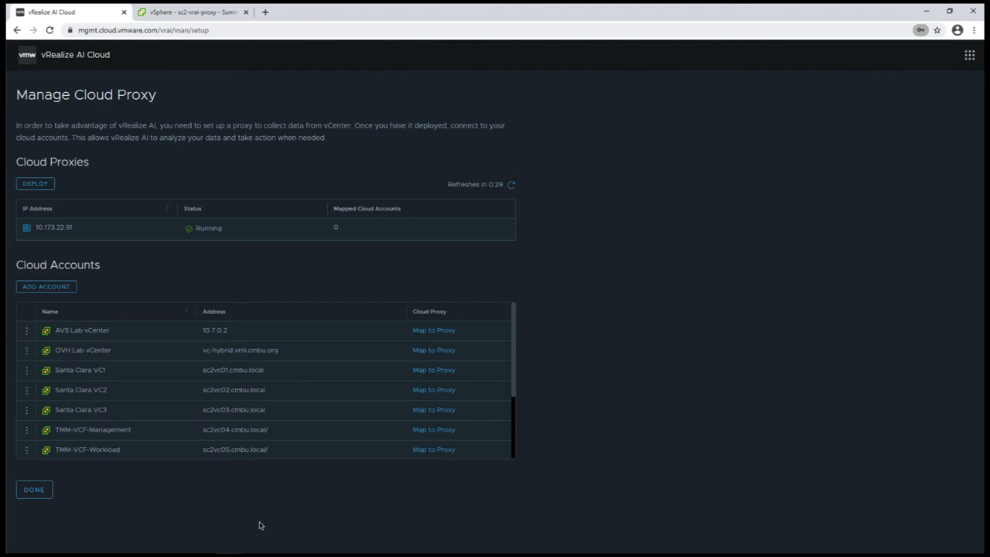
- Finish proxy setup with Done, returning to the vSAN Optimizer showing 0/5 clusters optimizing
click(34, 489)
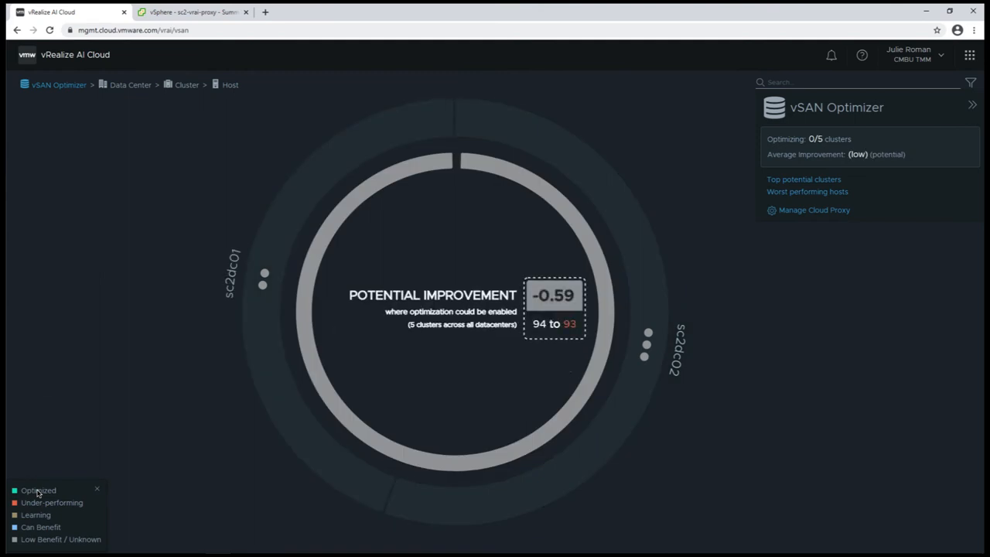
mouse_move(138, 374)
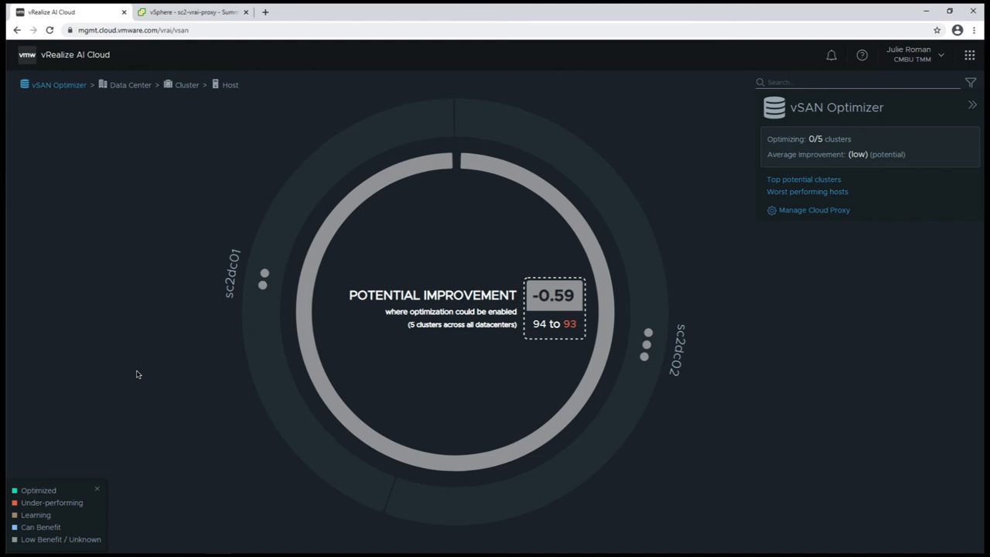
mouse_move(433, 342)
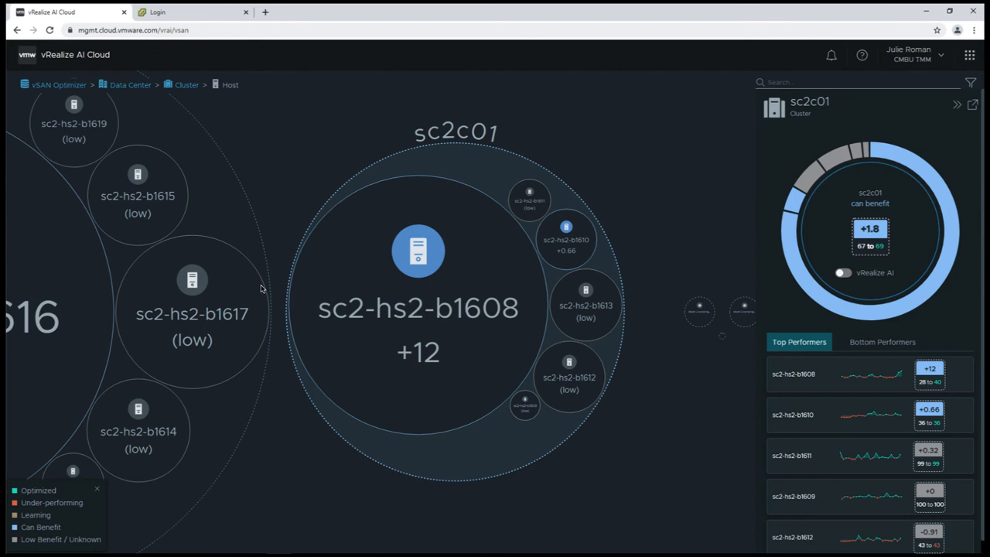
mouse_move(670, 173)
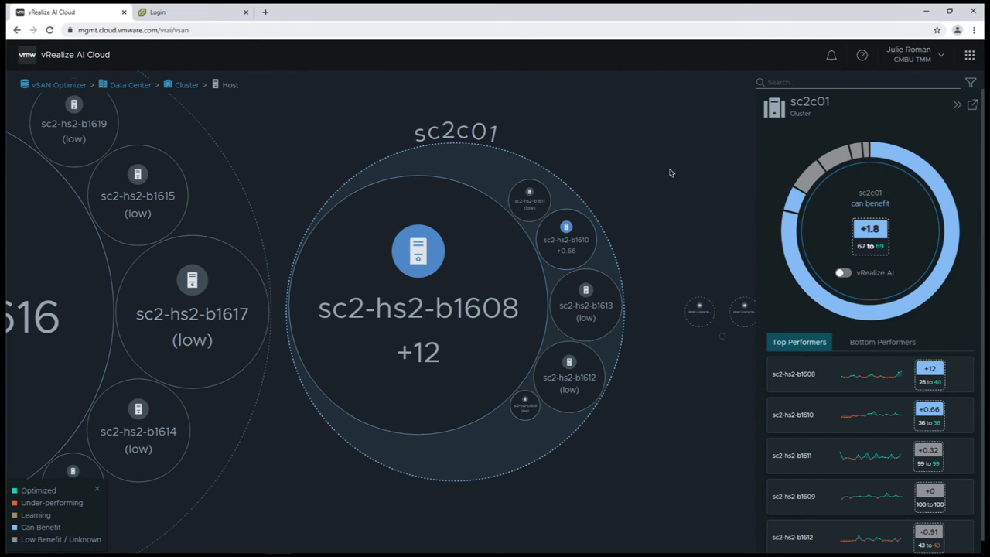
- Turn on vRealize AI for cluster sc2c01 and enable optimization at Medium level
click(841, 272)
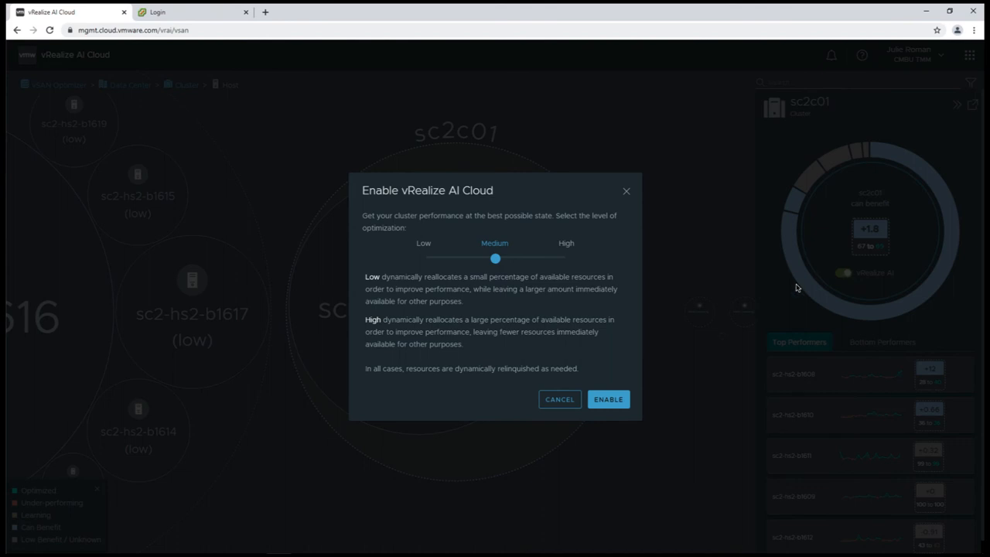
mouse_move(699, 289)
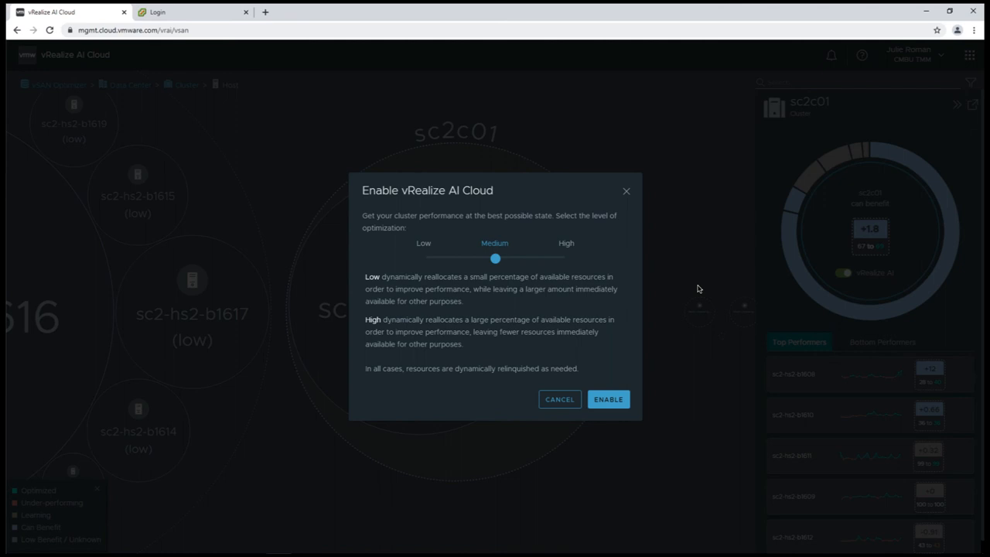
mouse_move(627, 368)
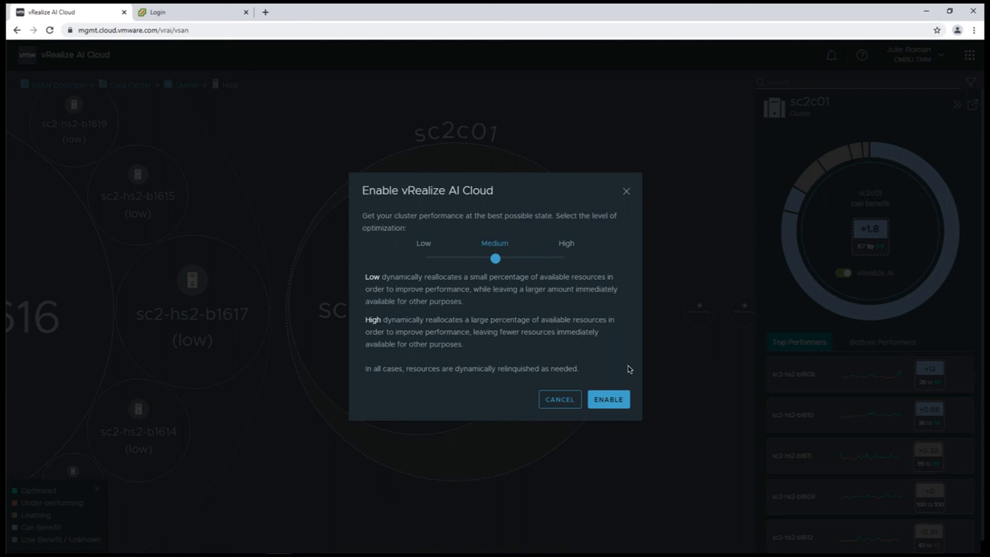
click(608, 399)
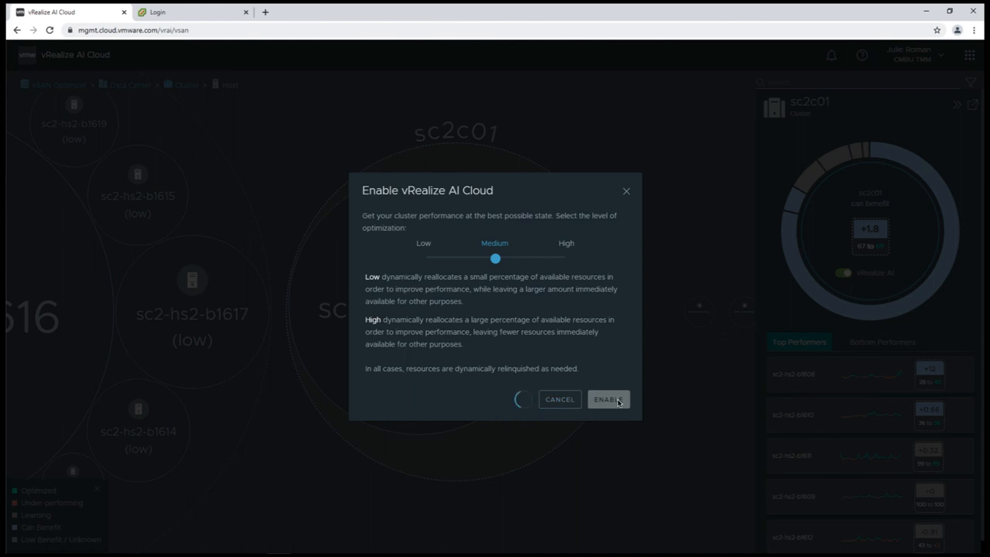
click(607, 399)
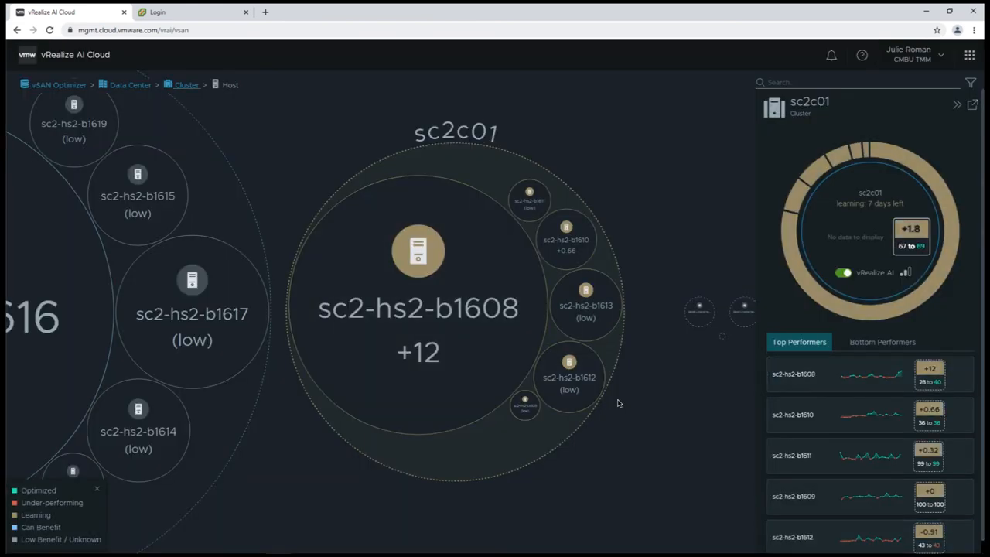